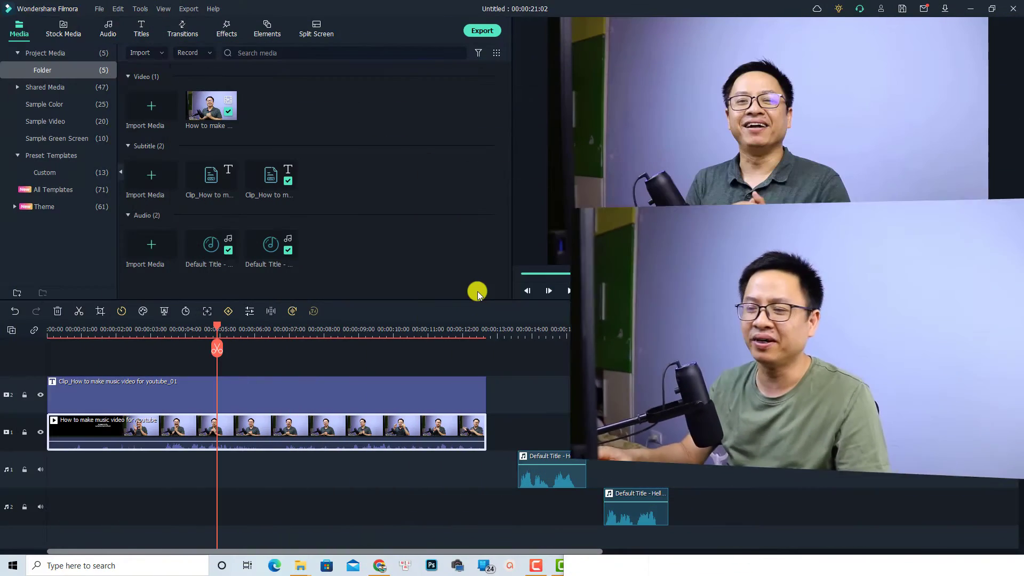
Step: Select the video clip on the timeline and open its context menu to reverse it
click(549, 290)
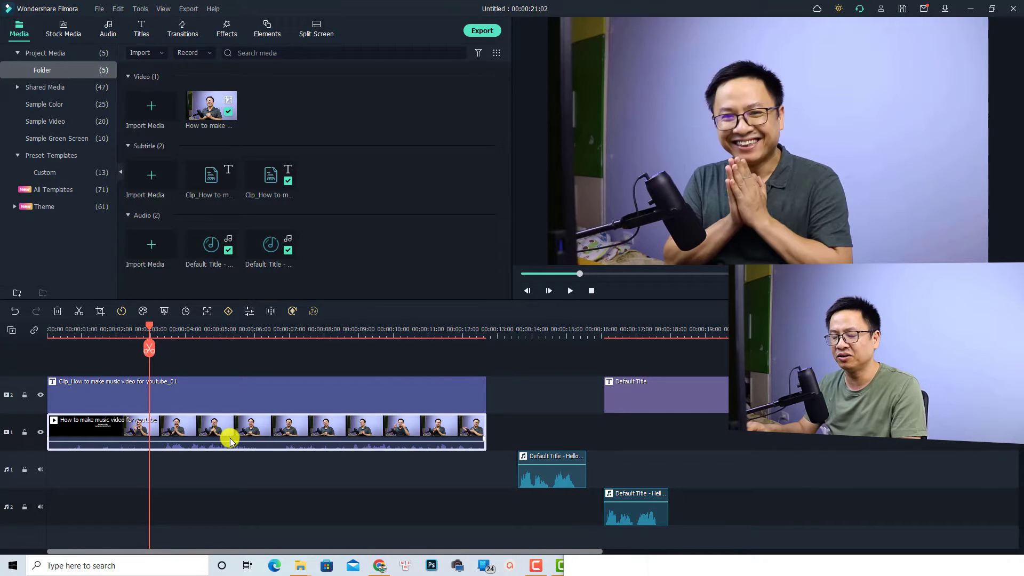
click(569, 290)
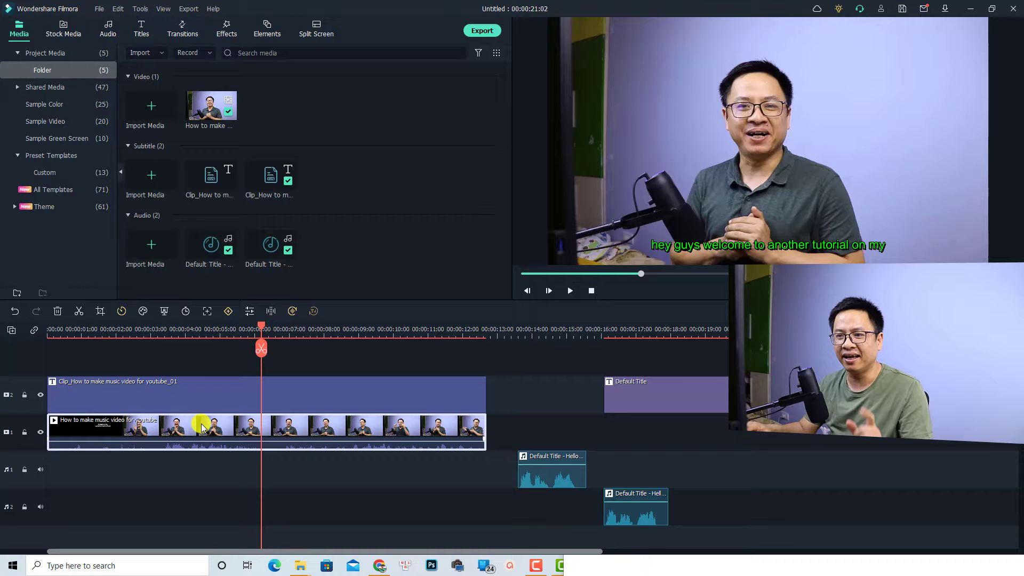
right_click(202, 427)
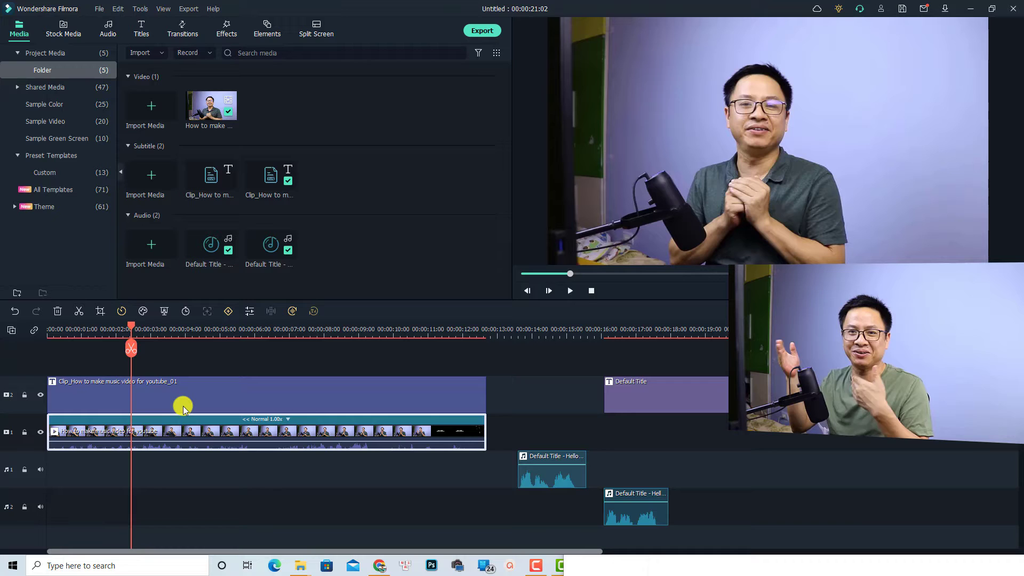
Step: Reselect the reversed video clip and reopen its context menu for speed options
click(570, 291)
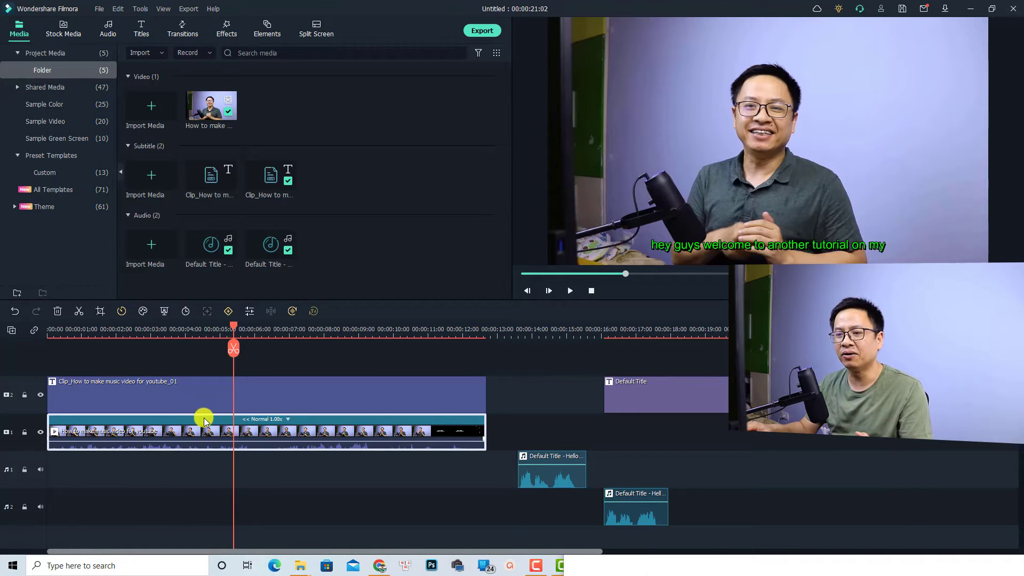
right_click(214, 434)
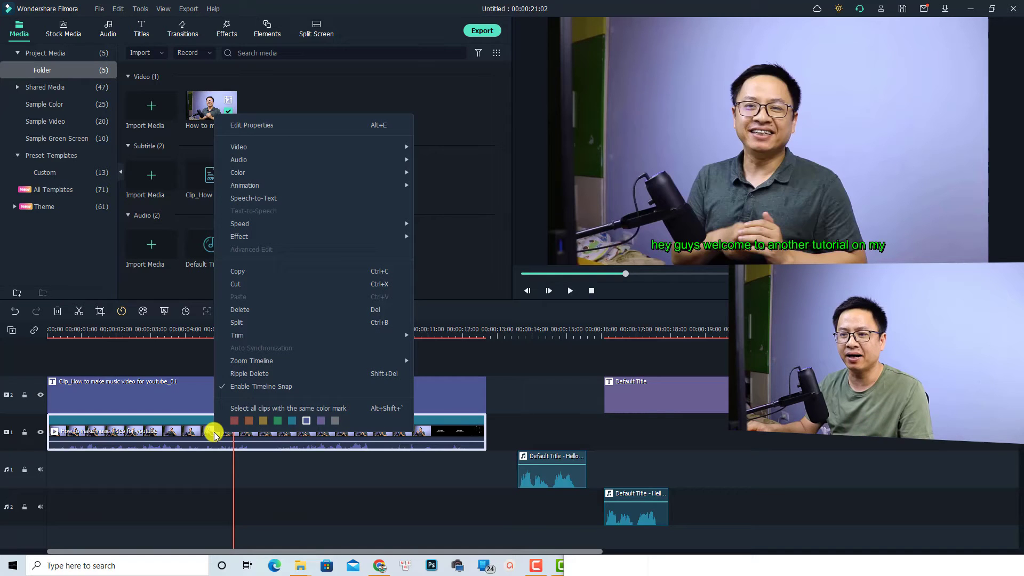
mouse_move(282, 226)
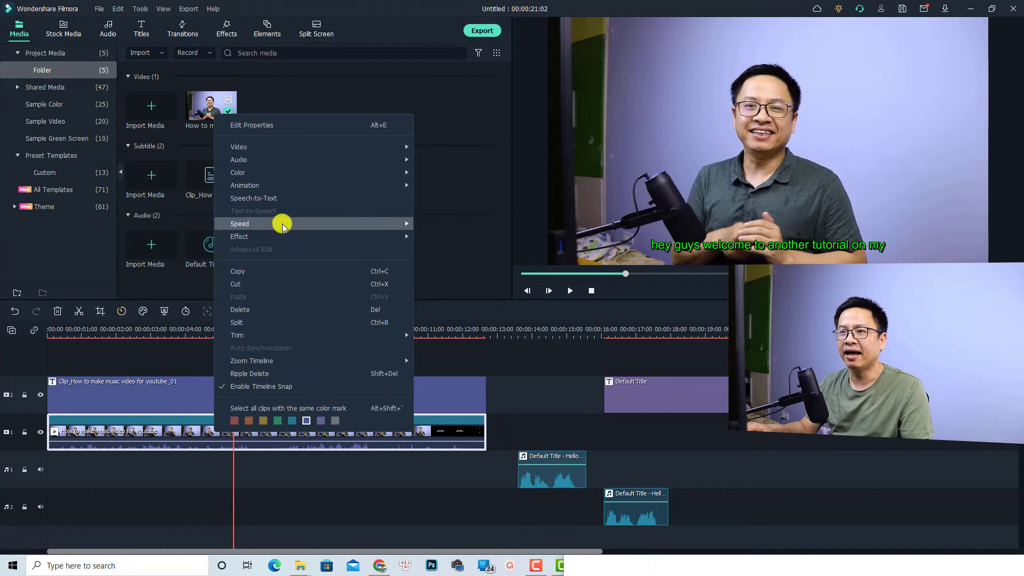